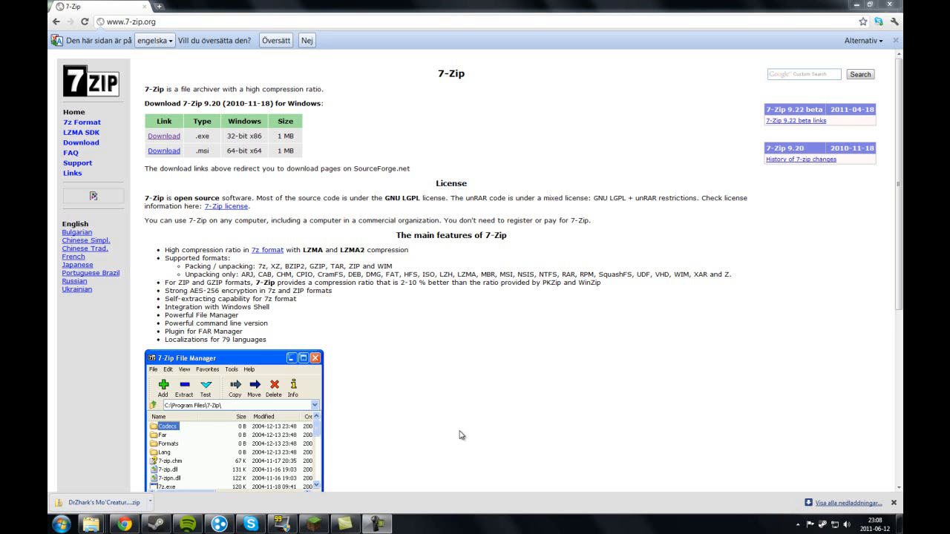
mouse_move(294, 217)
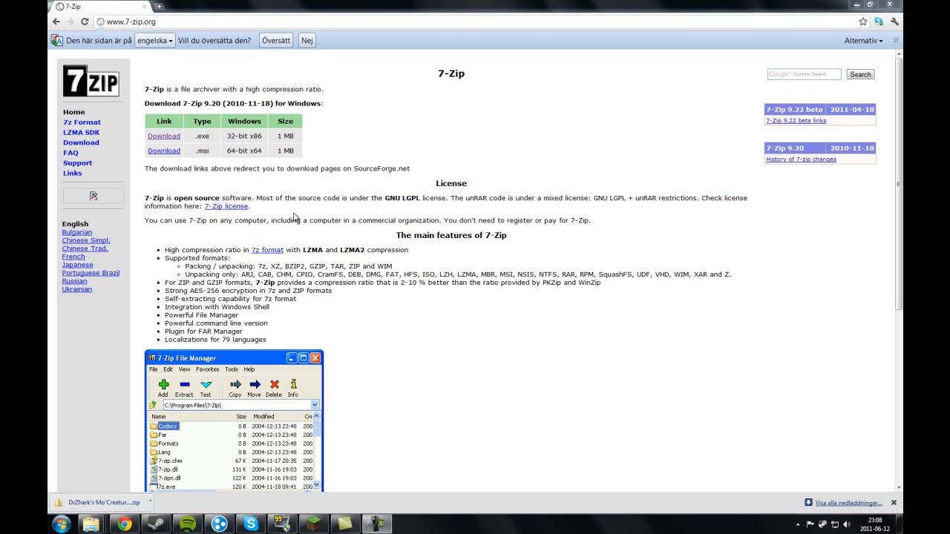
mouse_move(128, 362)
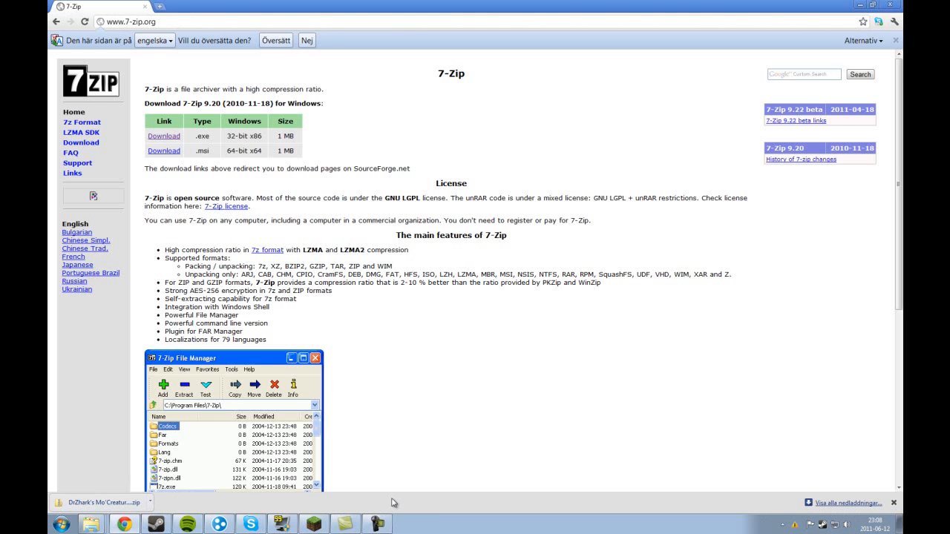
mouse_move(885, 455)
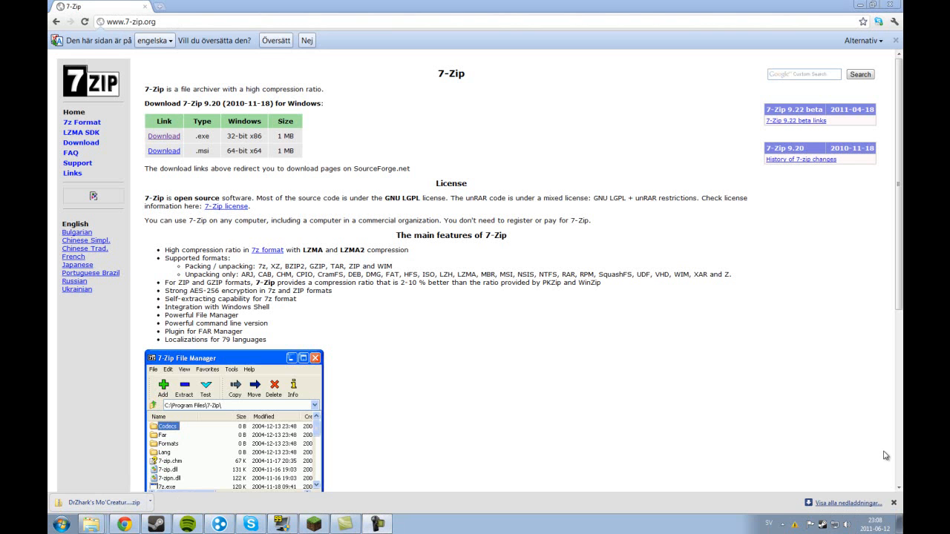
mouse_move(355, 393)
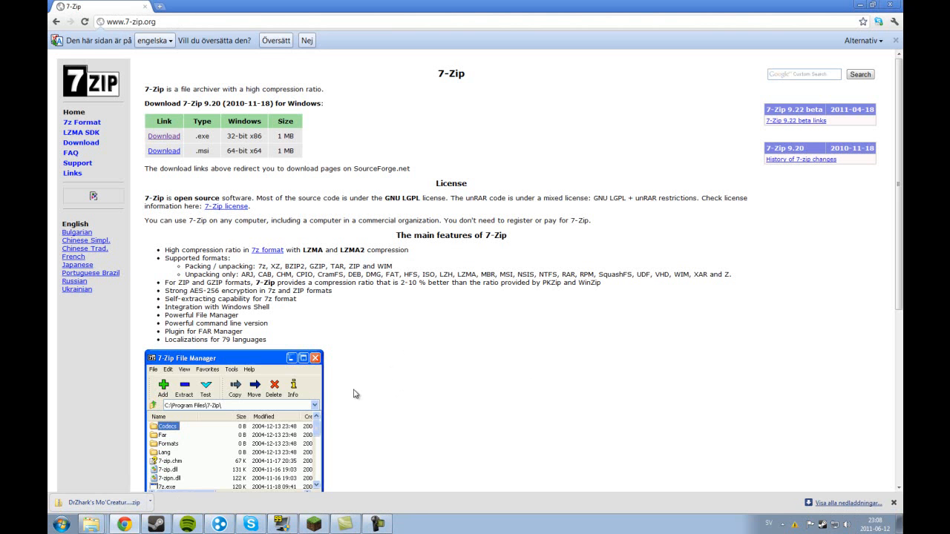
mouse_move(324, 351)
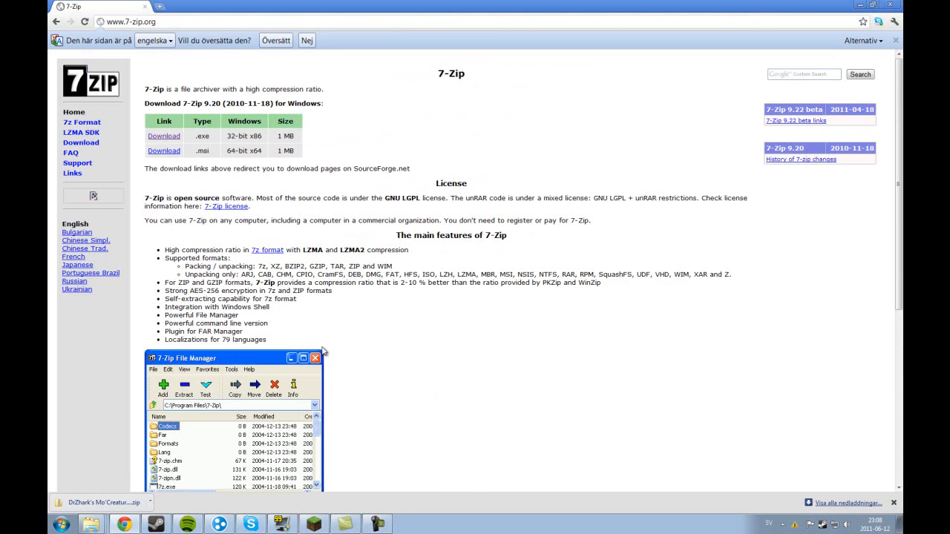
mouse_move(191, 143)
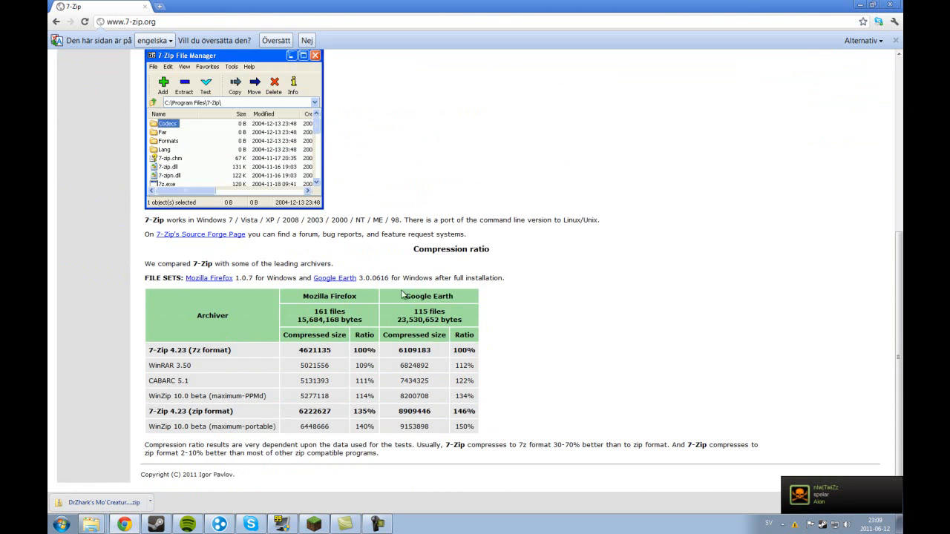
Step: Start the 7-Zip 9.20 32-bit installer download from SourceForge and show the Downloads folder
scroll(up, 3)
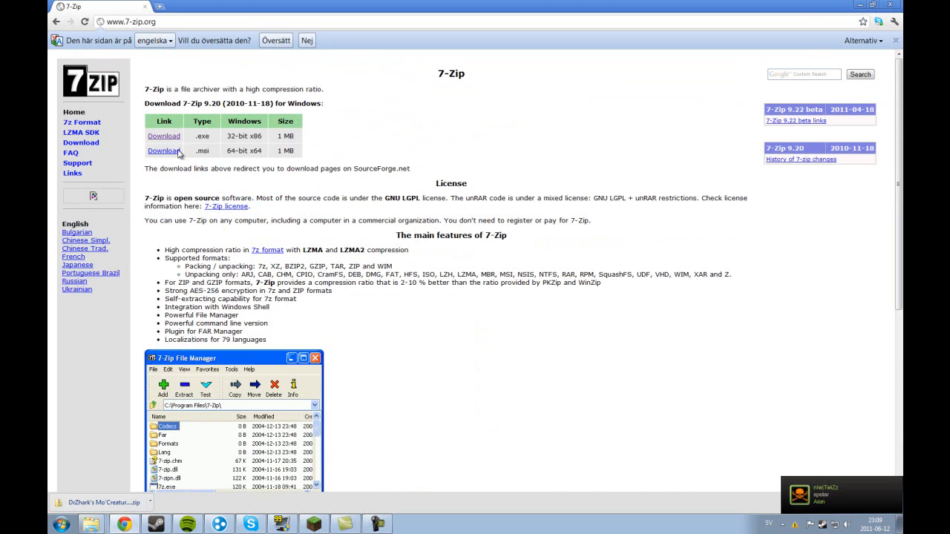
click(163, 151)
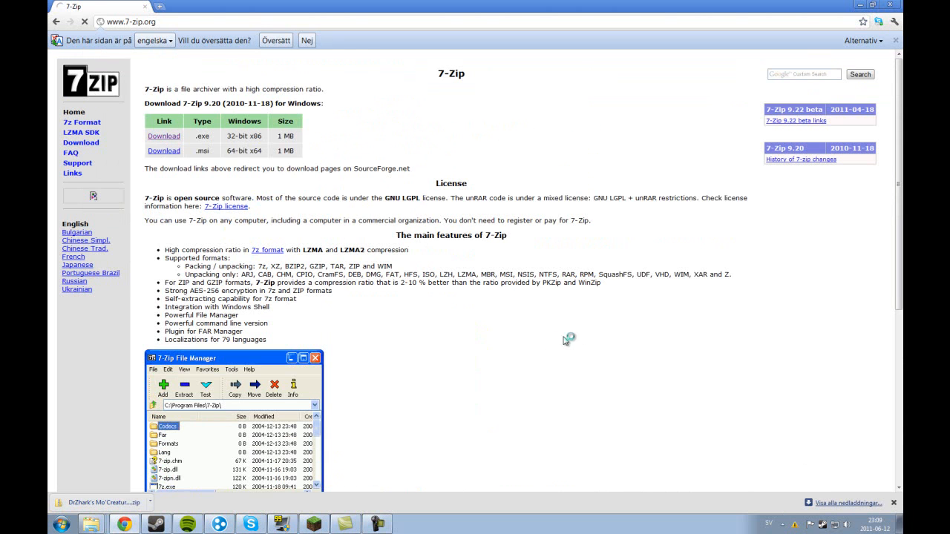
click(163, 137)
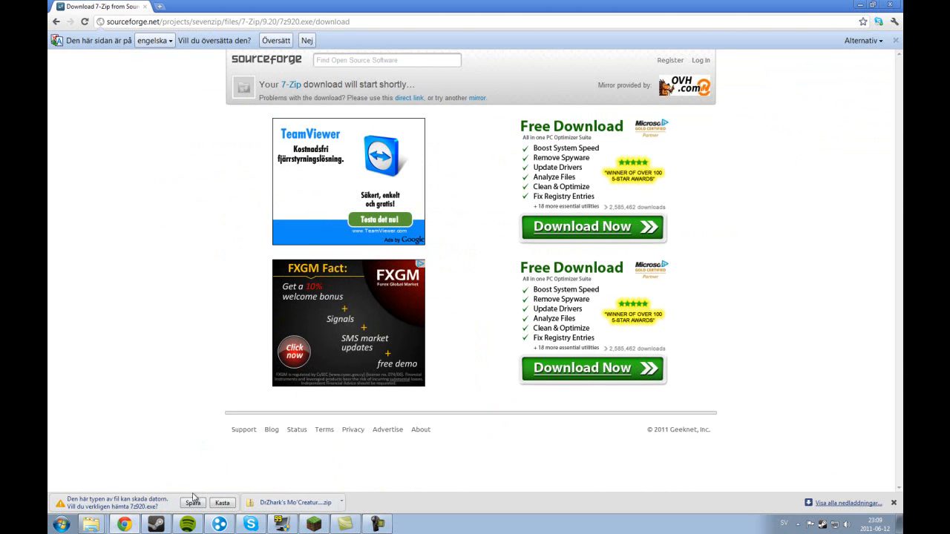
mouse_move(200, 493)
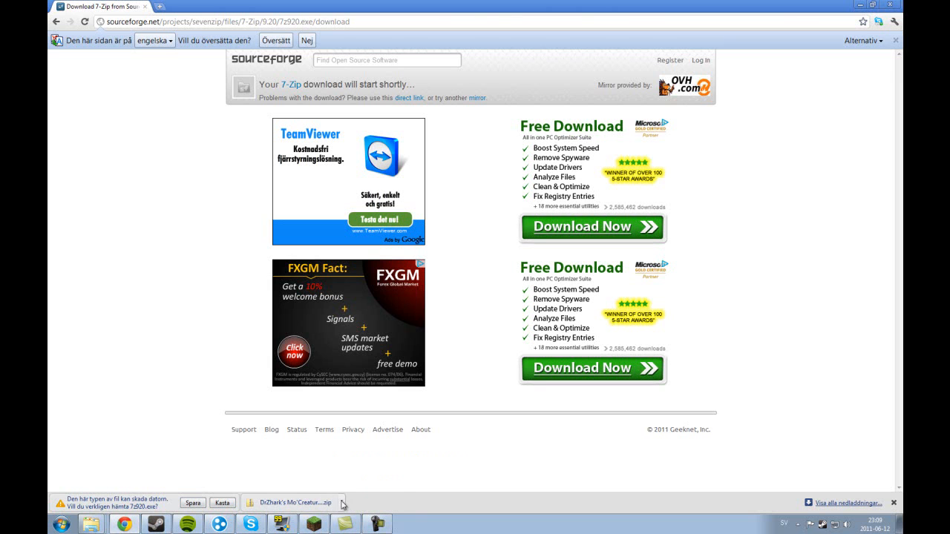
mouse_move(96, 463)
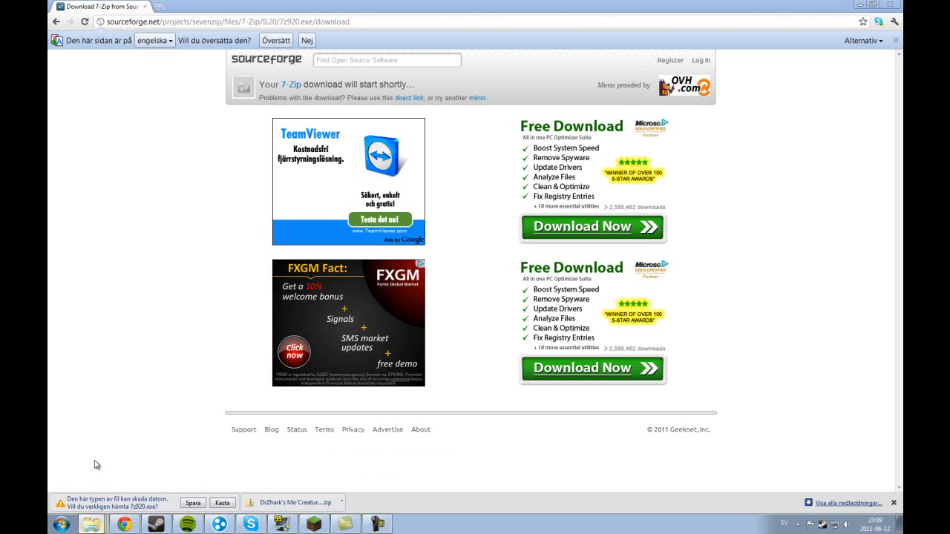
mouse_move(128, 484)
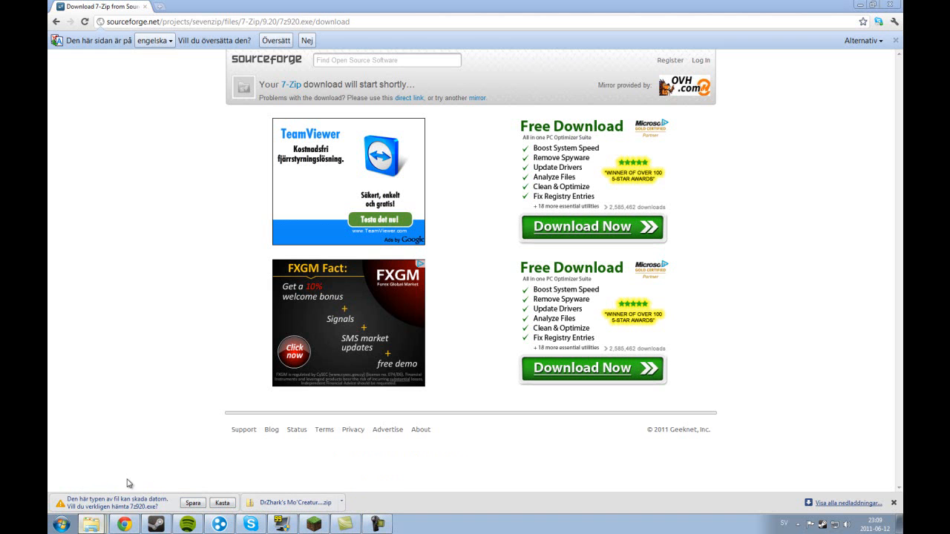
mouse_move(86, 505)
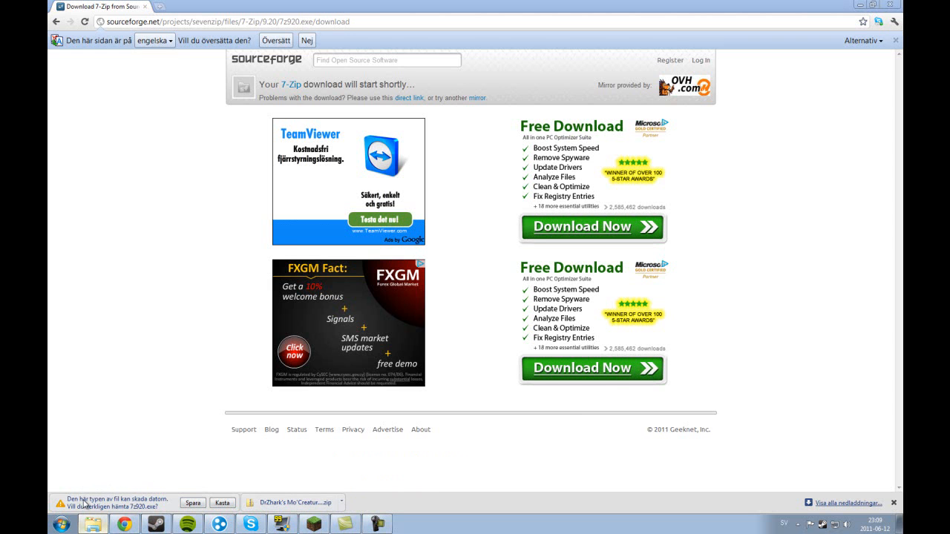
click(93, 523)
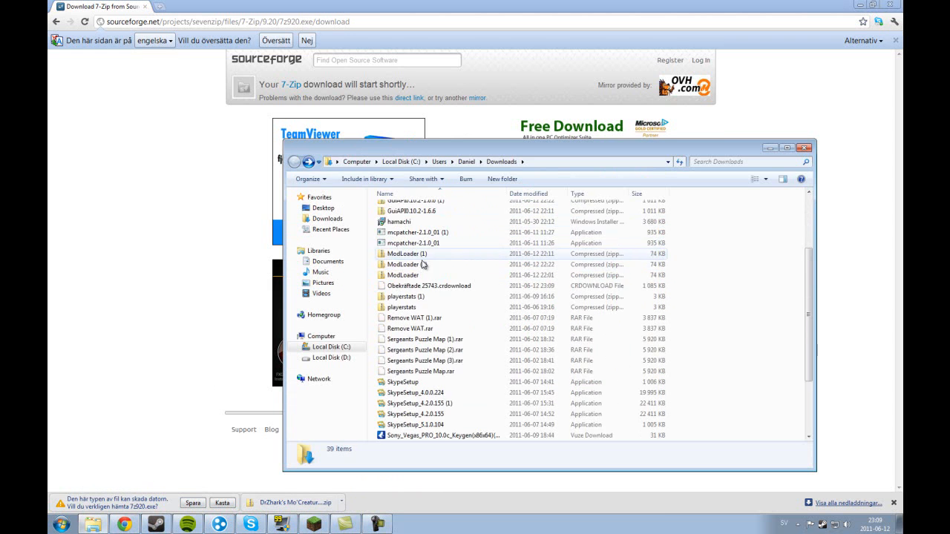
scroll(up, 3)
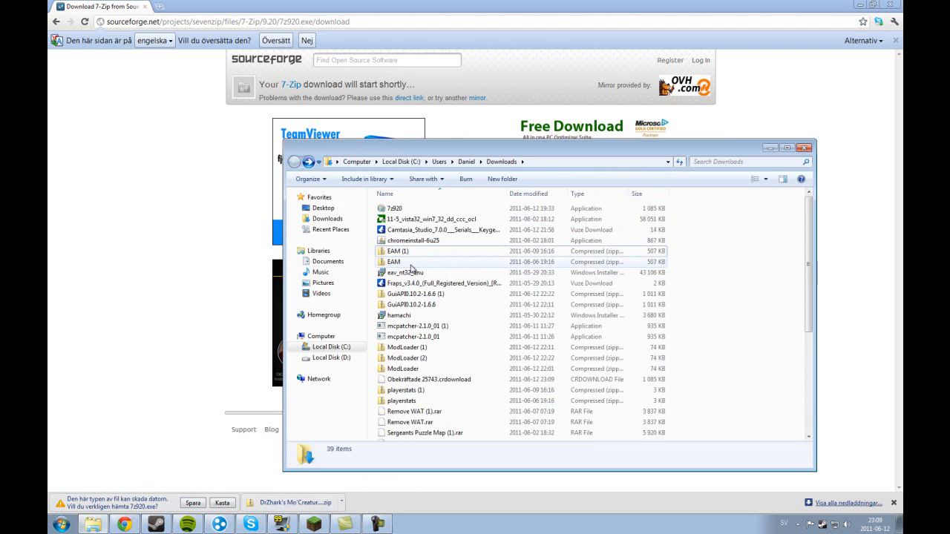
scroll(down, 3)
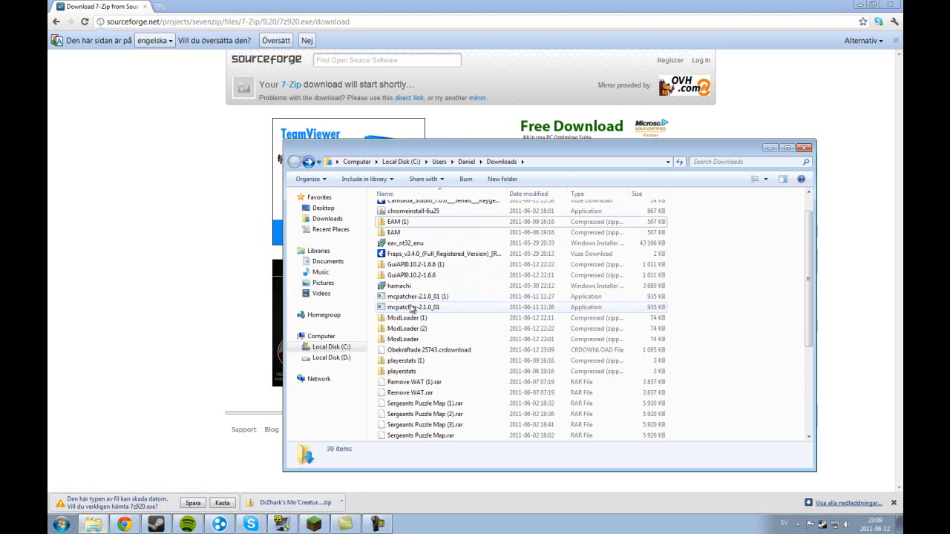
right_click(438, 294)
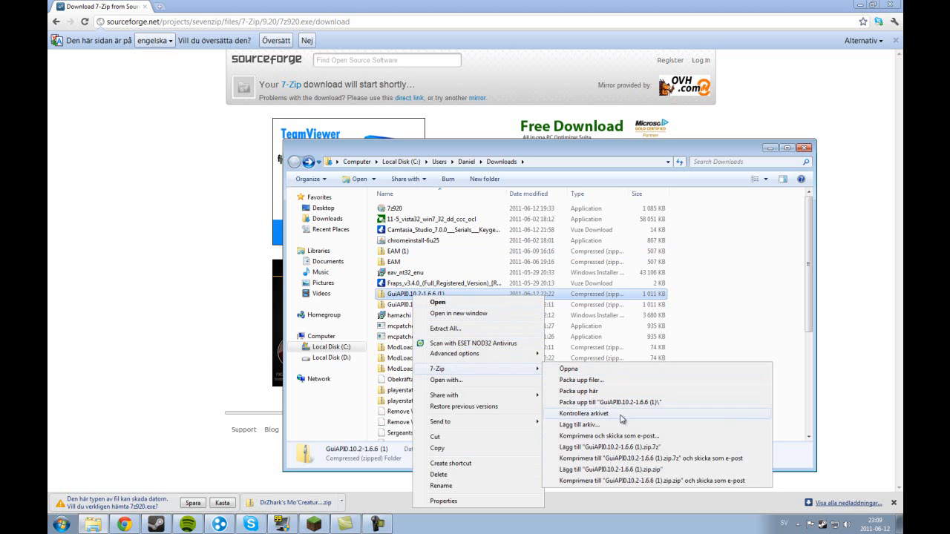
mouse_move(569, 368)
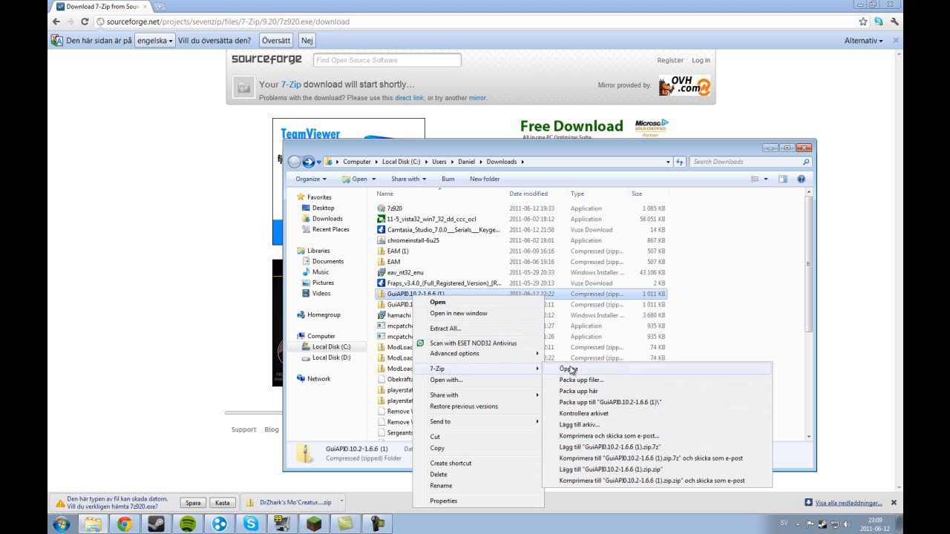
mouse_move(571, 347)
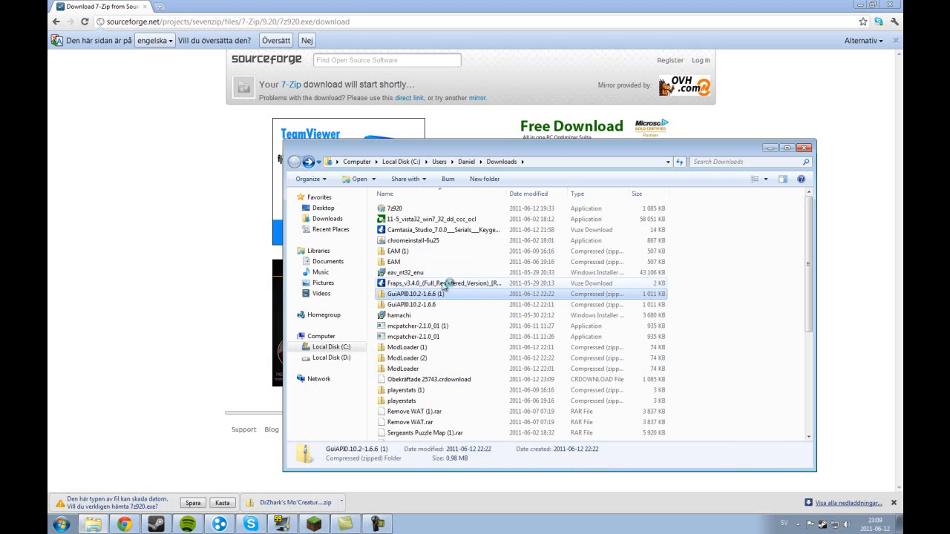
Step: View the downloaded GuiAPB zip archive's folders and class files in 7-Zip File Manager
double_click(439, 294)
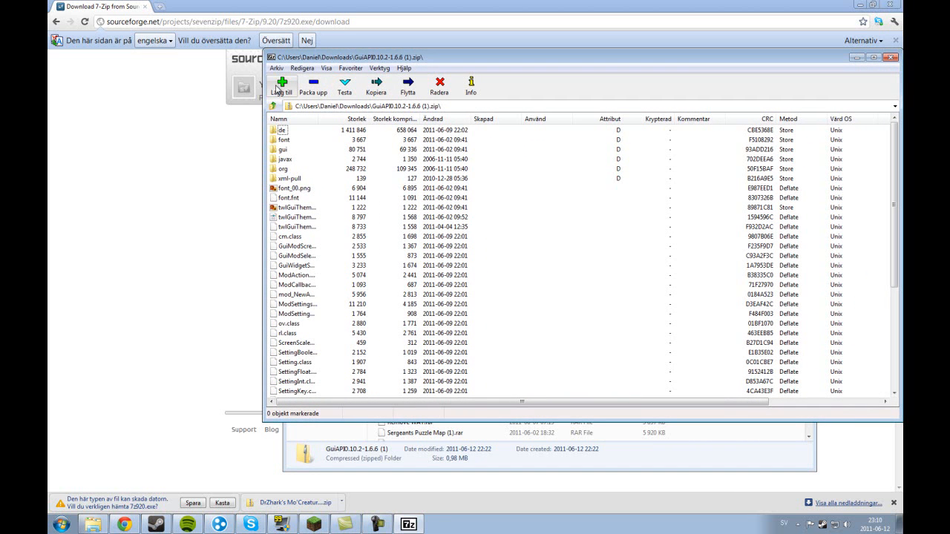
mouse_move(346, 85)
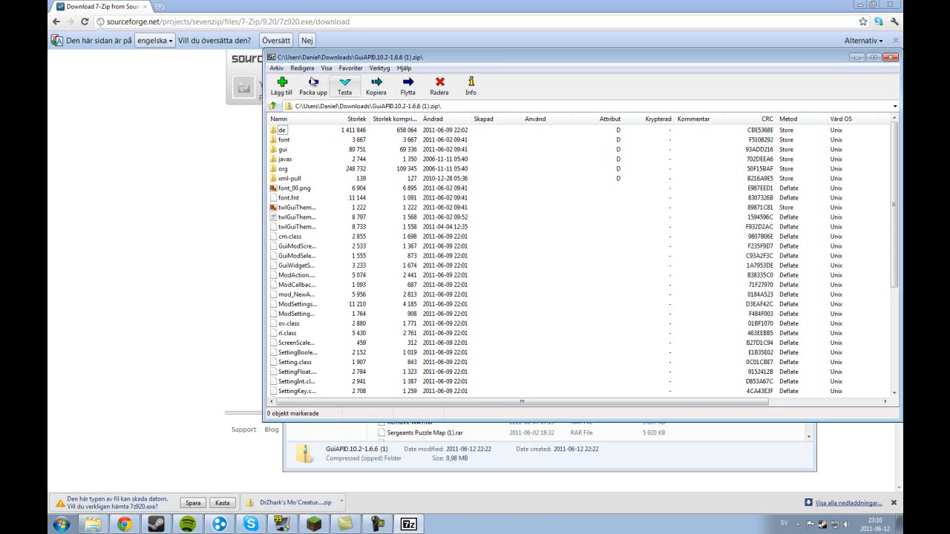
click(301, 68)
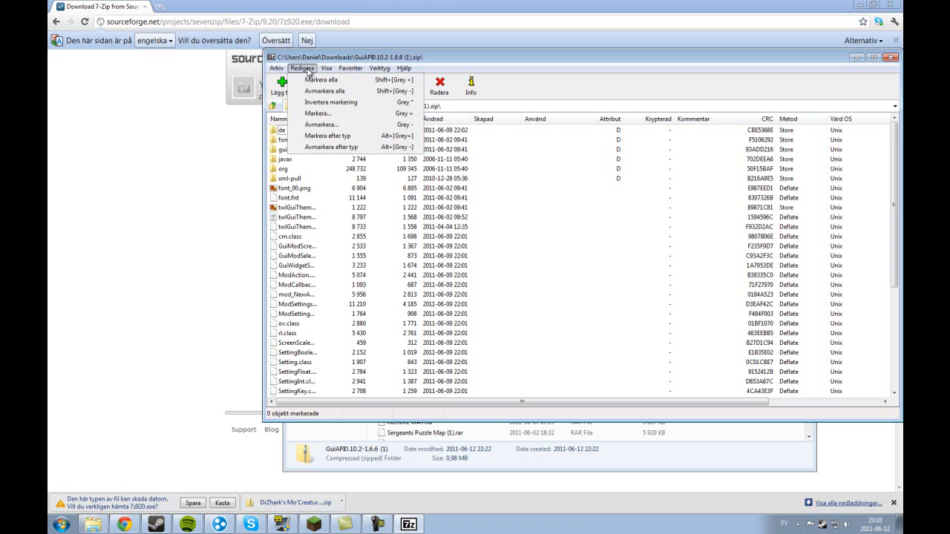
click(303, 69)
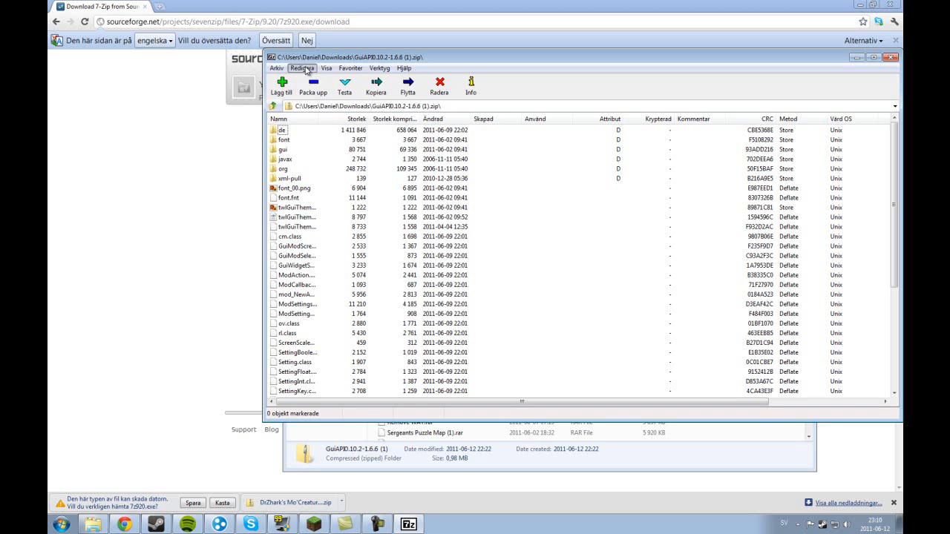
Step: Select the cm.class file in the archive listing, then clear the selection
click(290, 236)
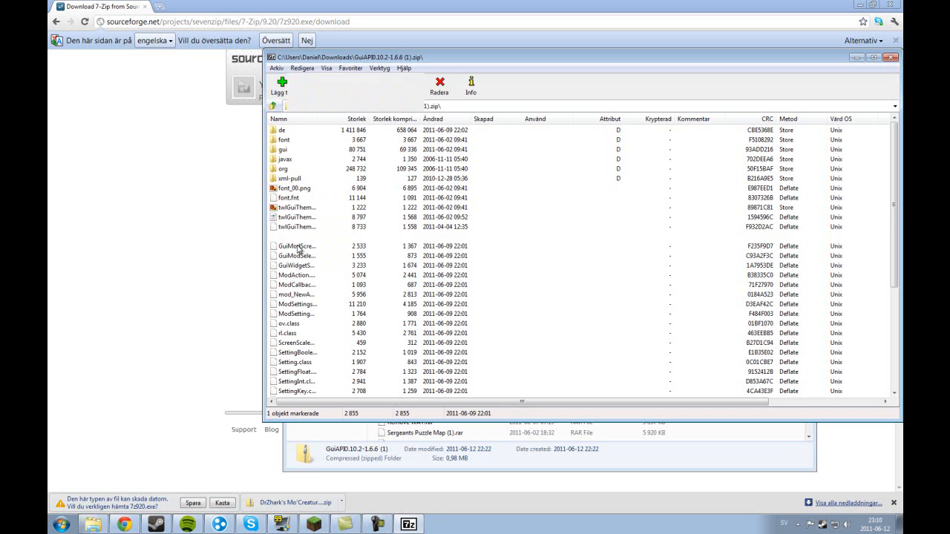
click(290, 236)
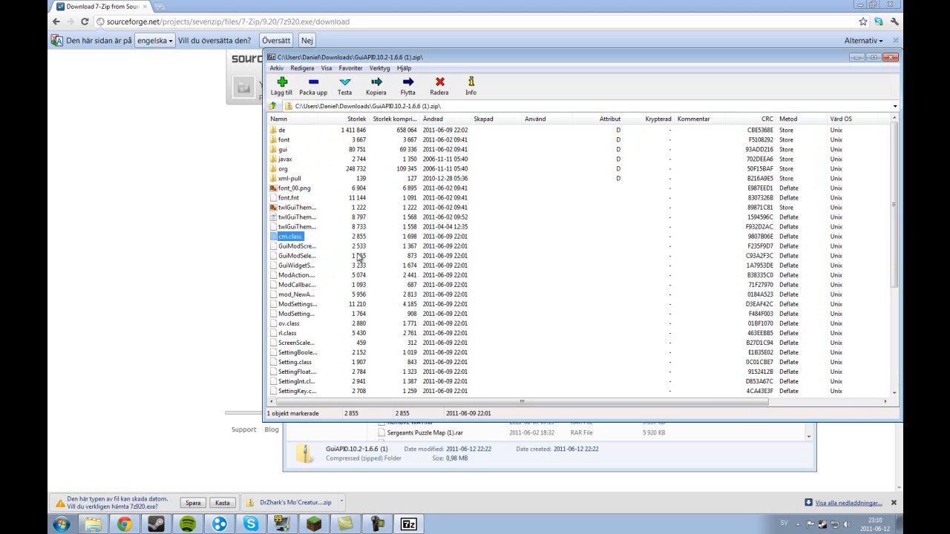
click(282, 131)
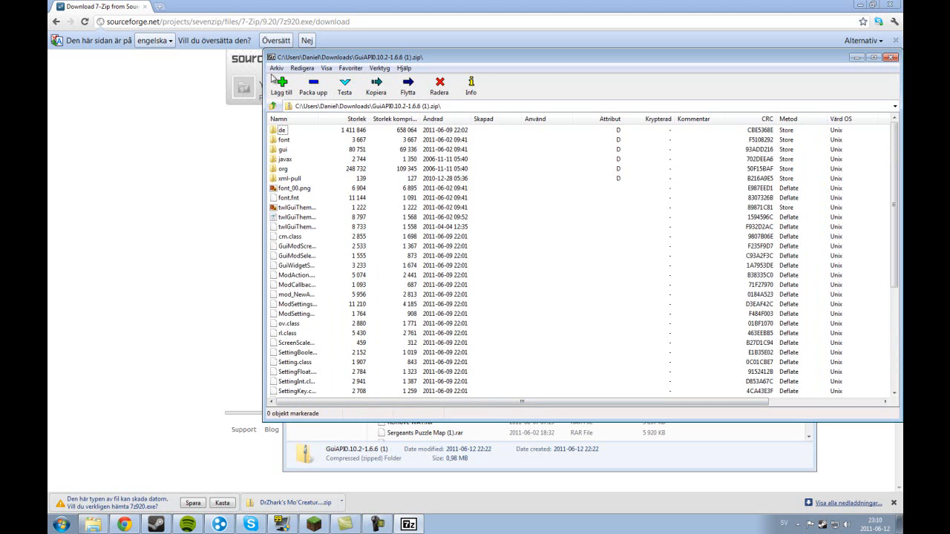
Step: Extract the archive's contents into the Downloads folder and close 7-Zip File Manager
click(375, 84)
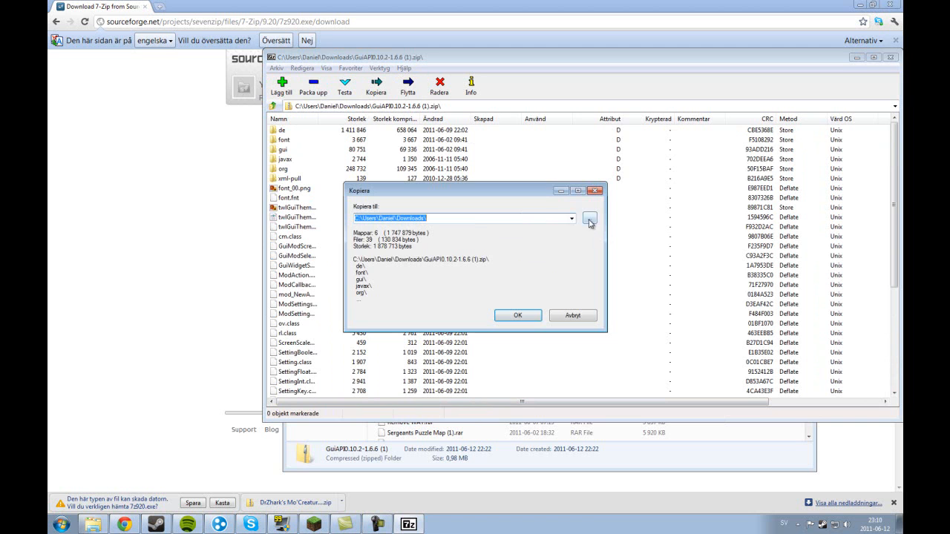
click(589, 218)
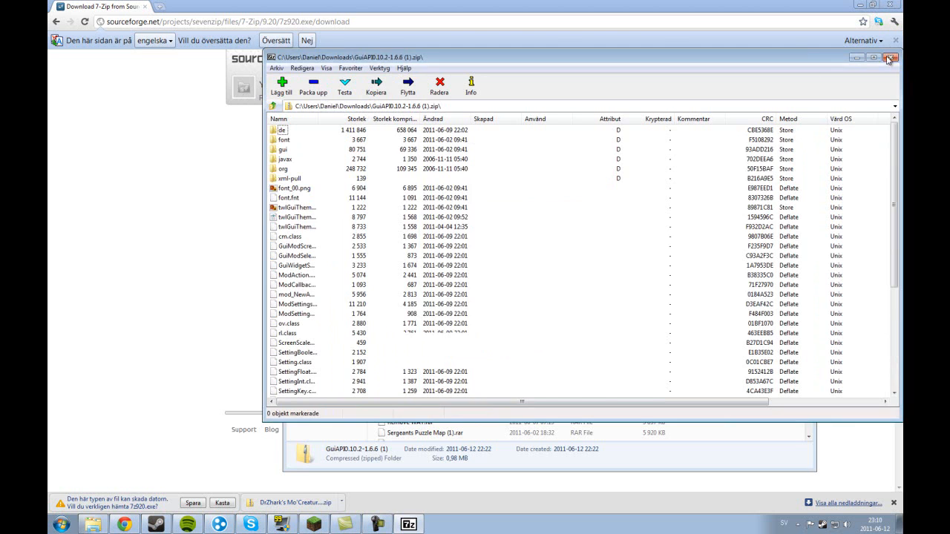
click(890, 56)
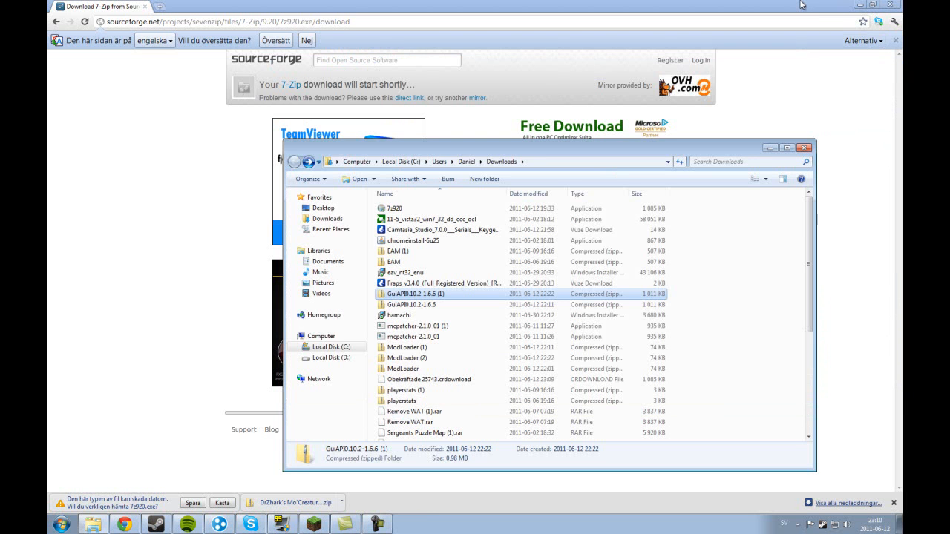